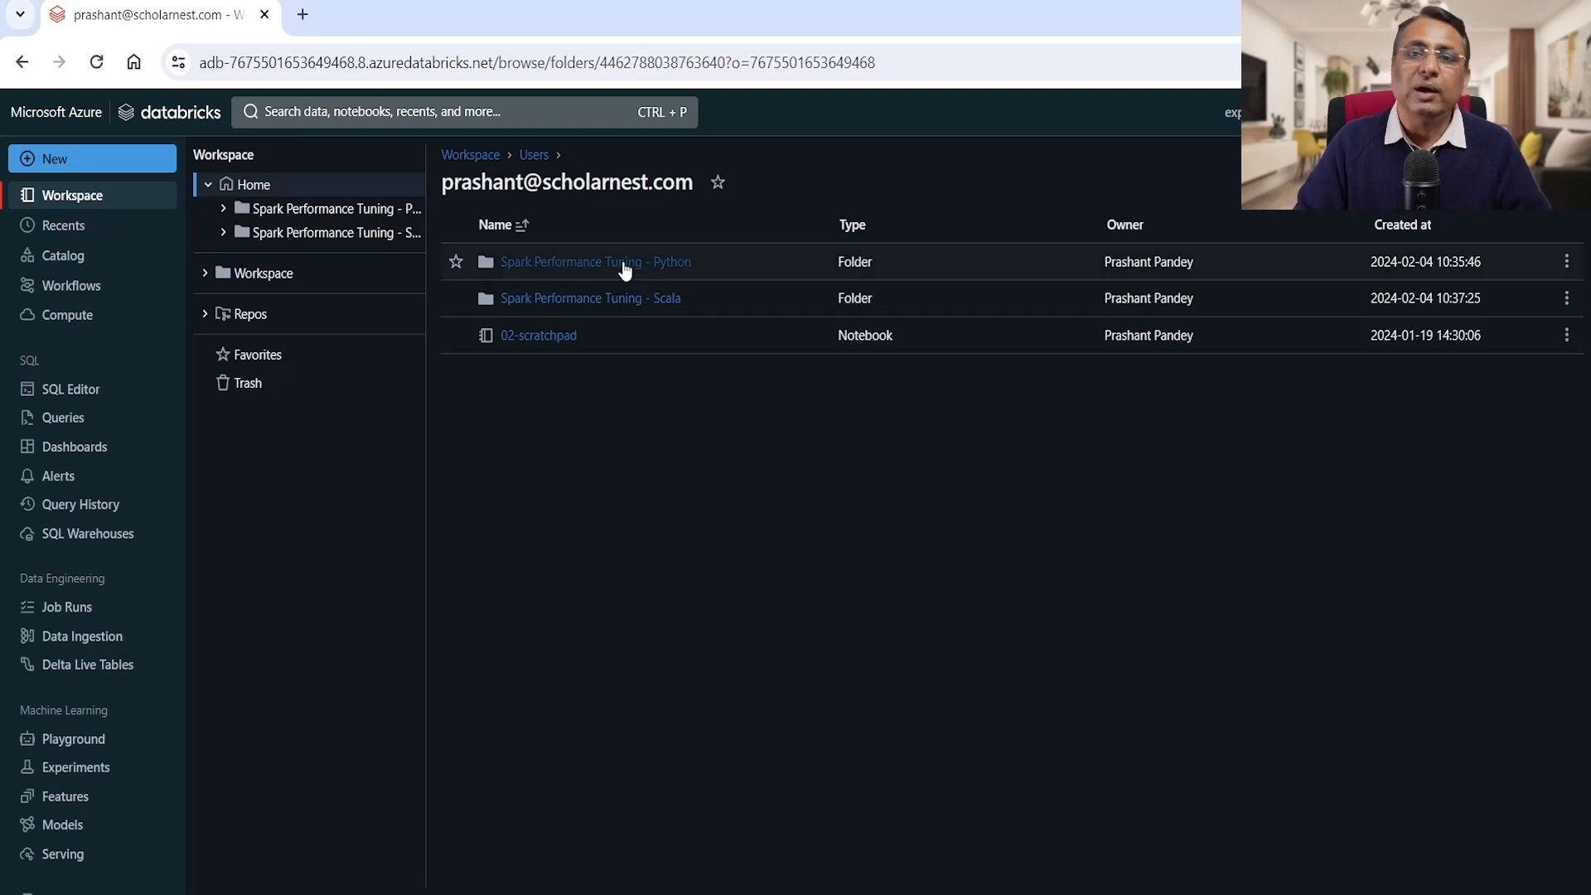
Open the '07-Spill in Union - Python' notebook via Spark Performance Tuning - Python > CH3 - Tuning Data Spill.
left_click(594, 262)
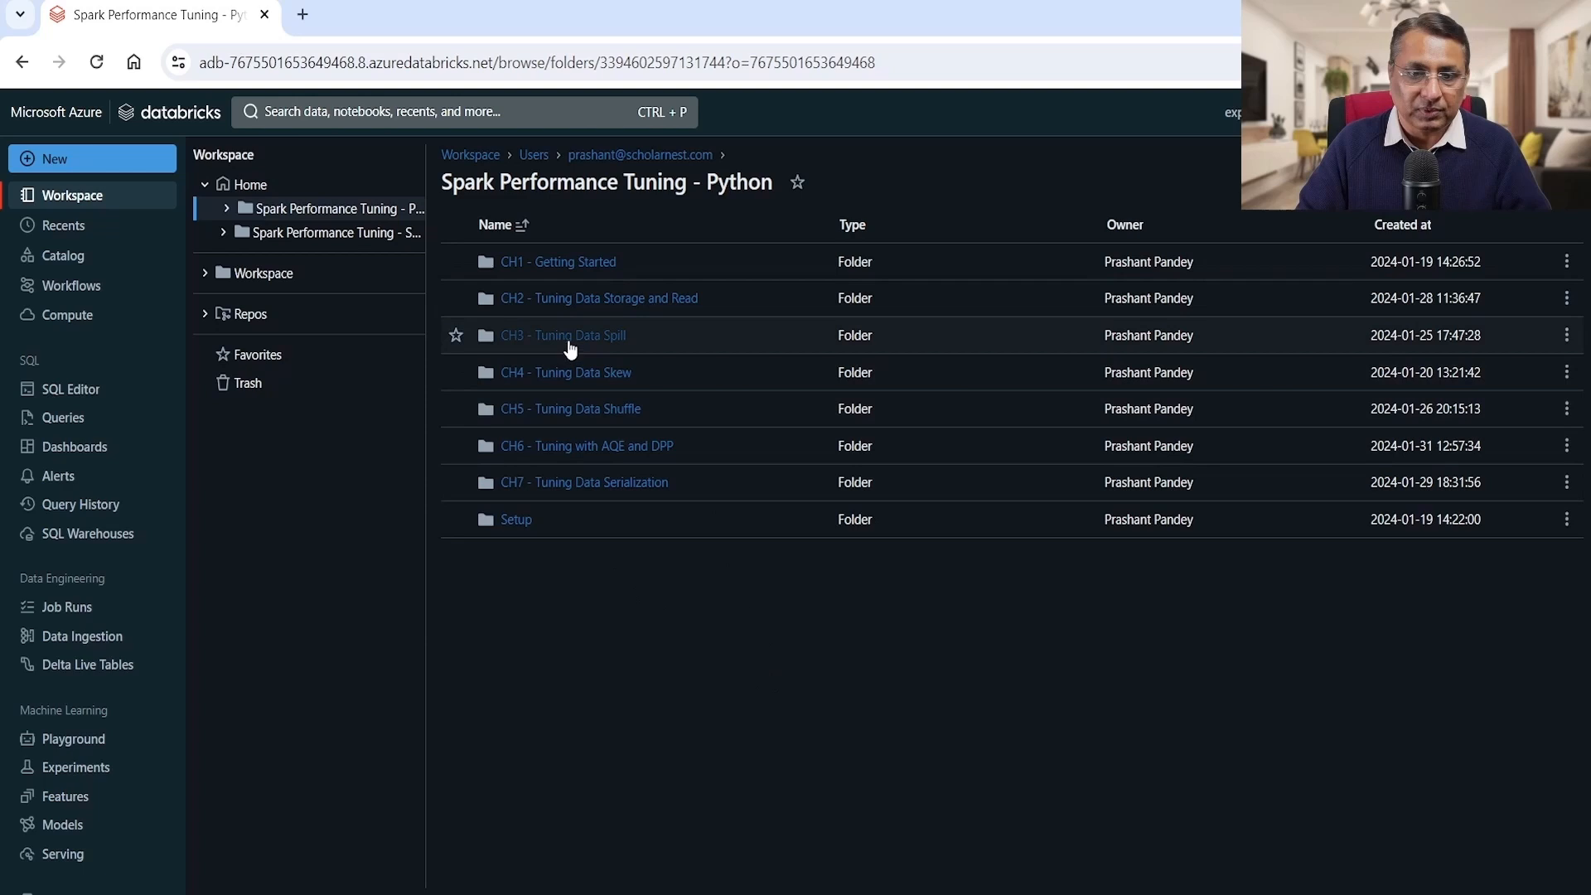
left_click(562, 335)
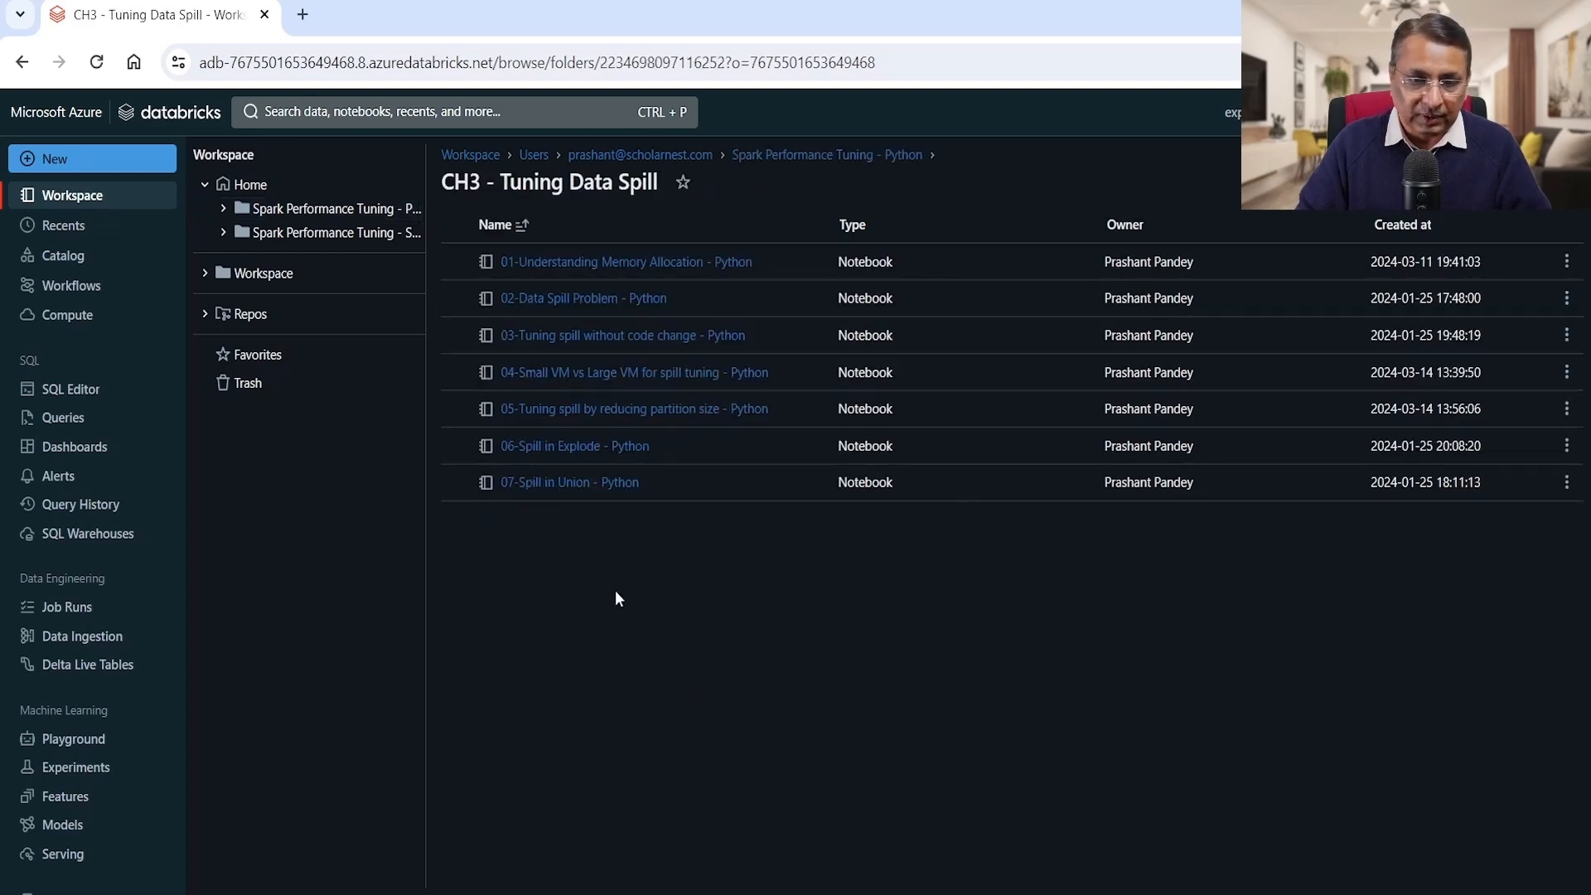
left_click(569, 482)
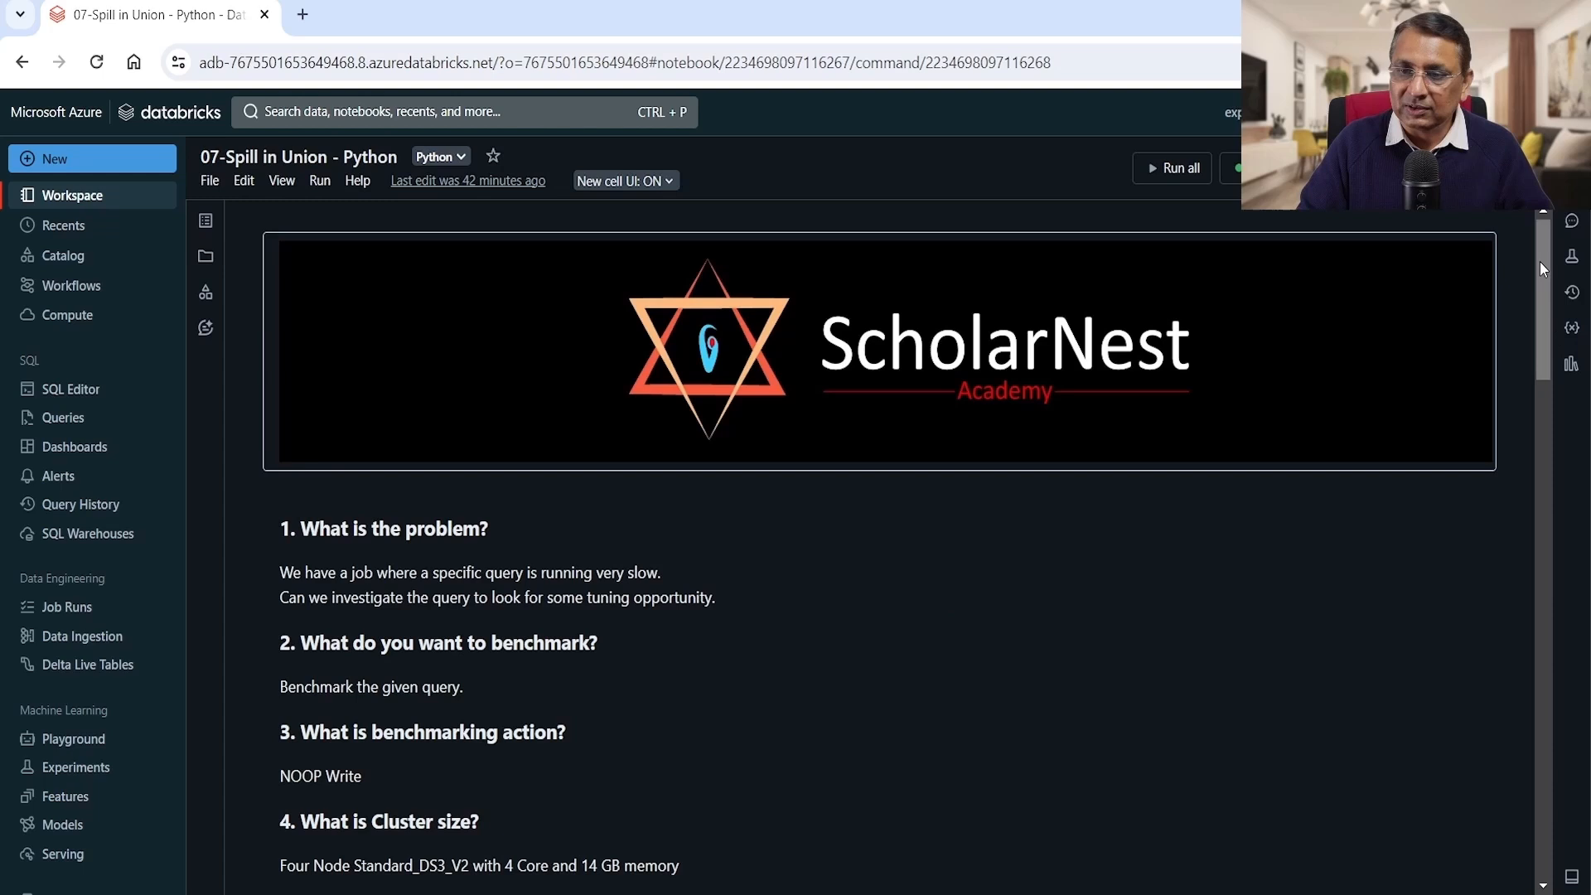
Scroll past the ScholarNest banner to show the full problem statement, questions 1 through 6.
scroll("down", 3)
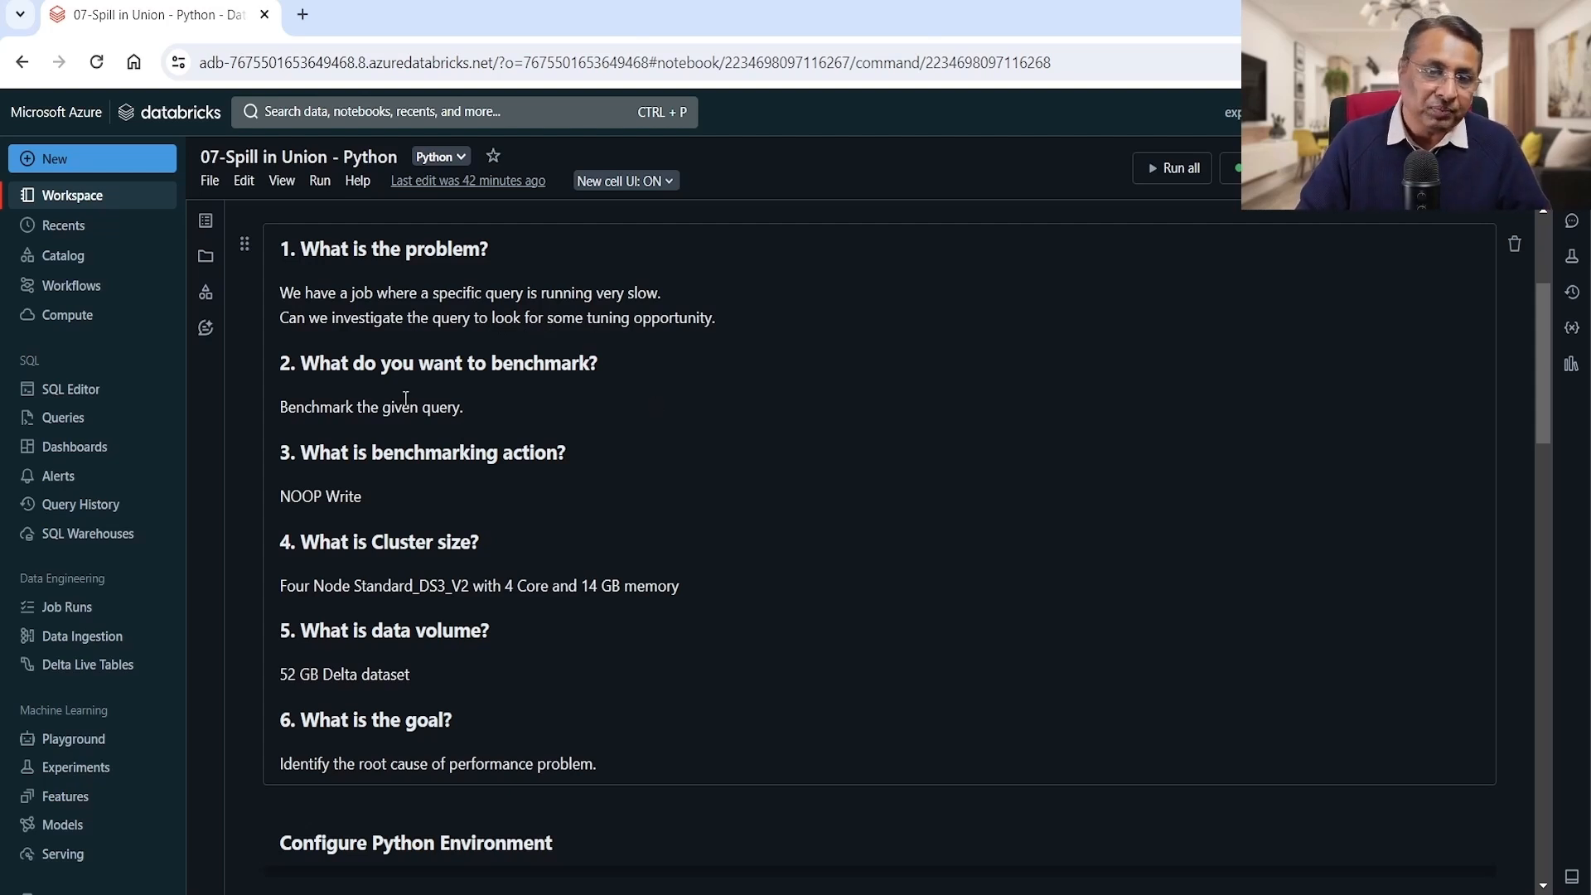
mouse_move(738, 401)
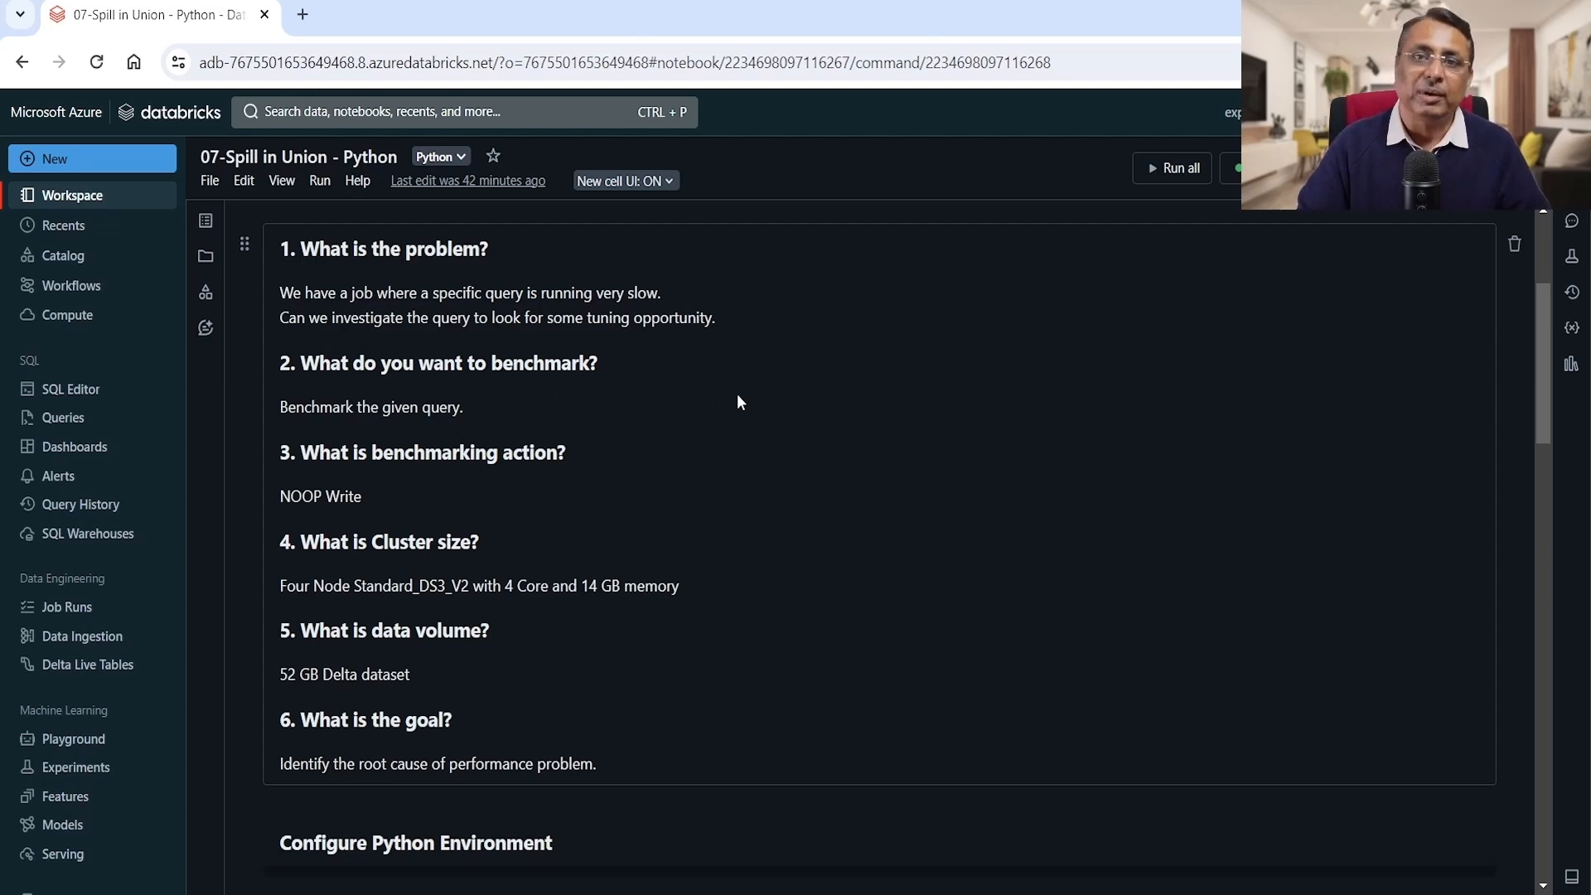
mouse_move(600, 444)
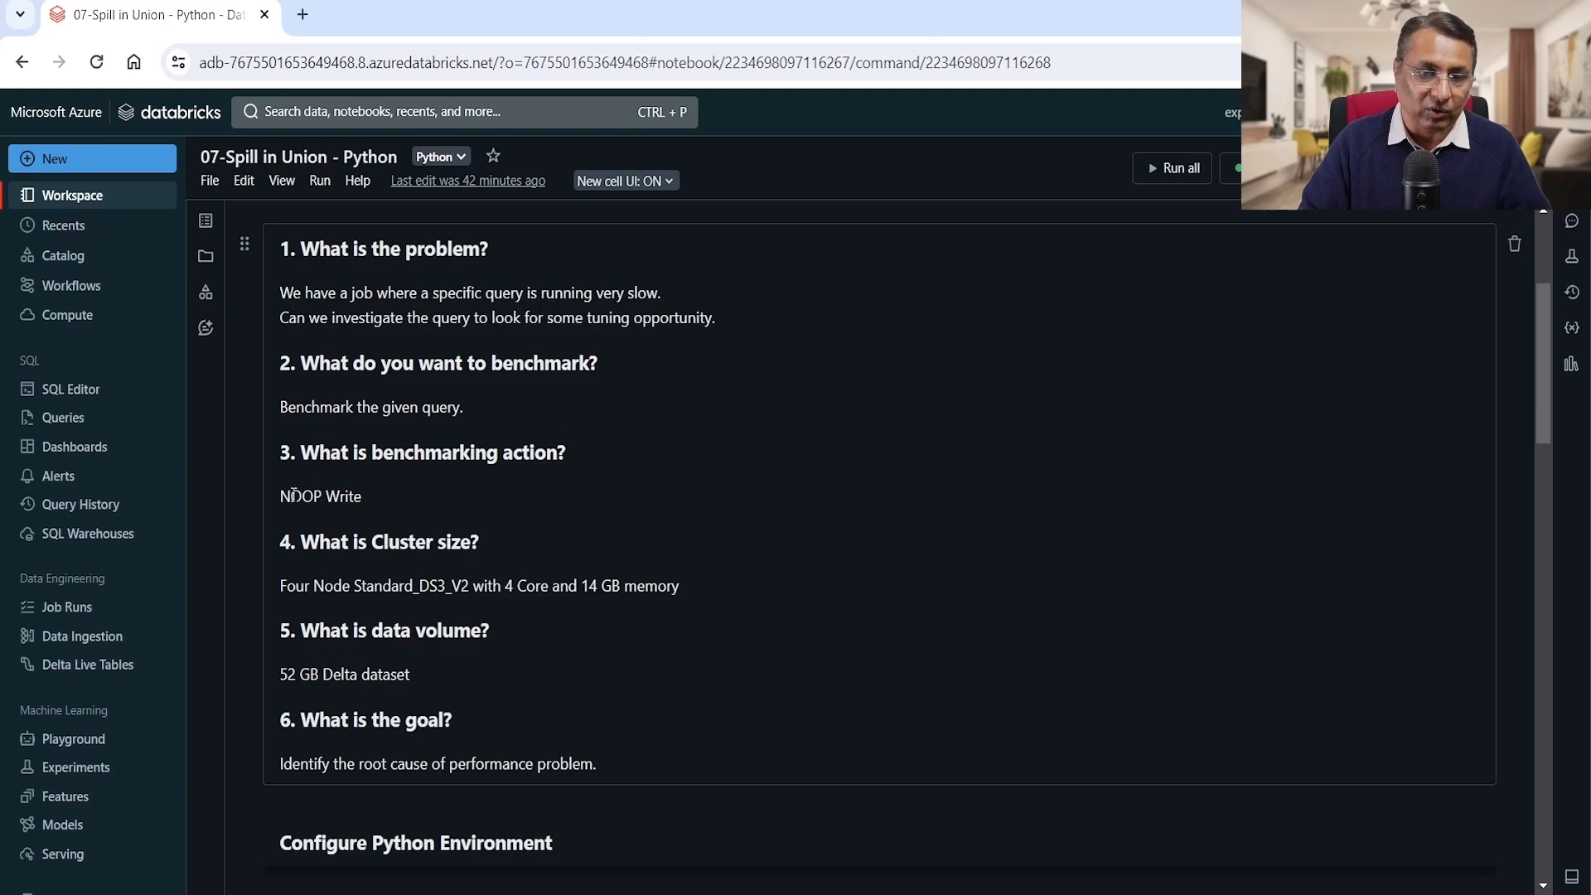
mouse_move(433, 498)
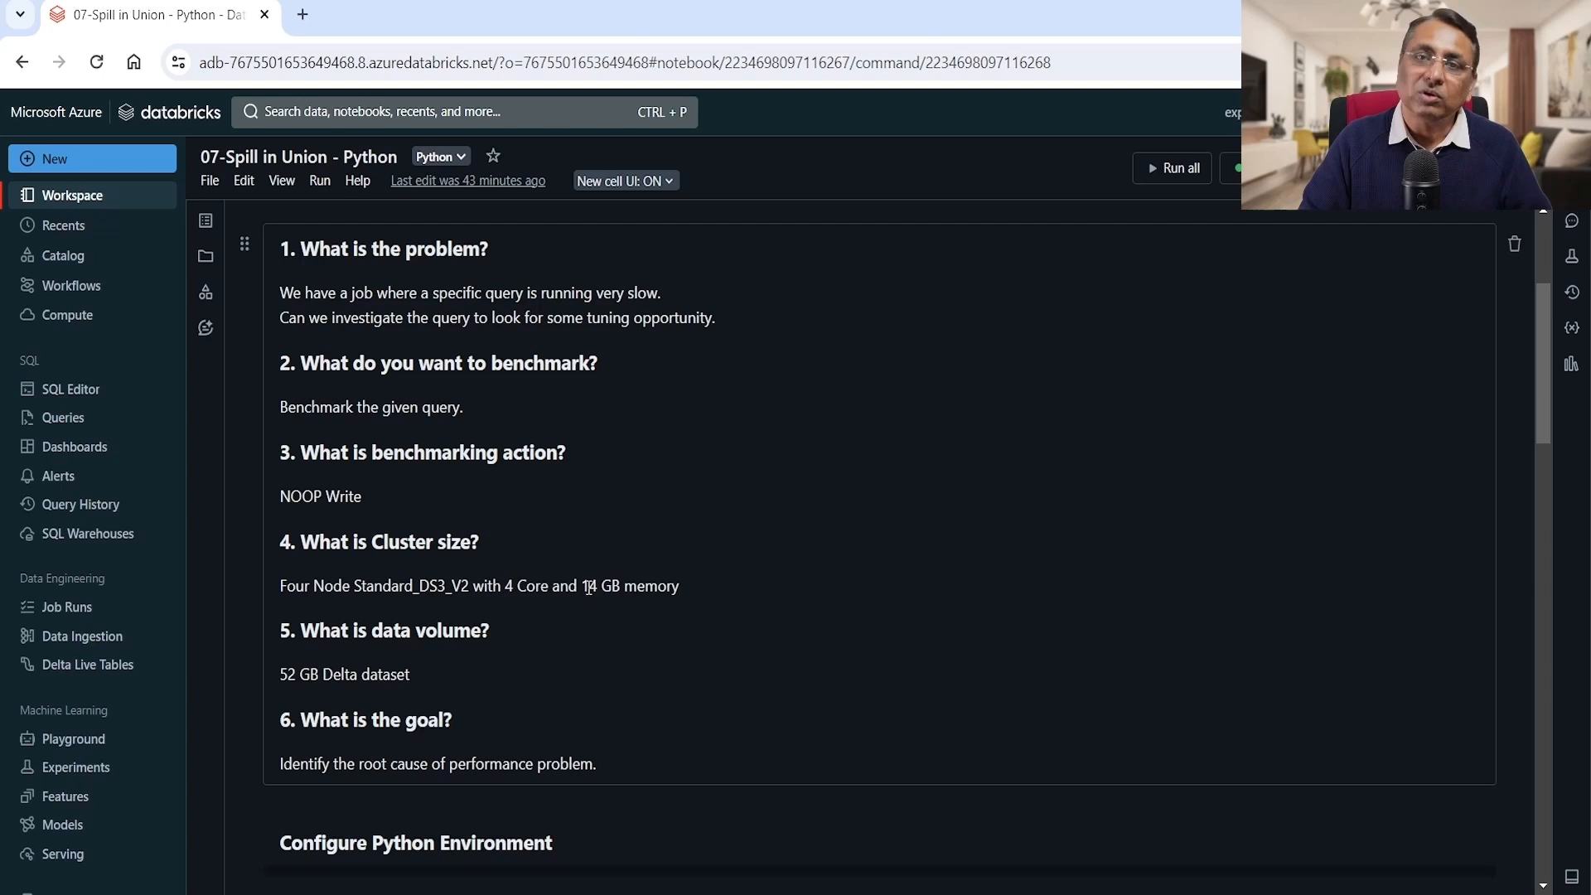
Scroll to the Configure Python Environment heading and its first code cell.
scroll("down", 3)
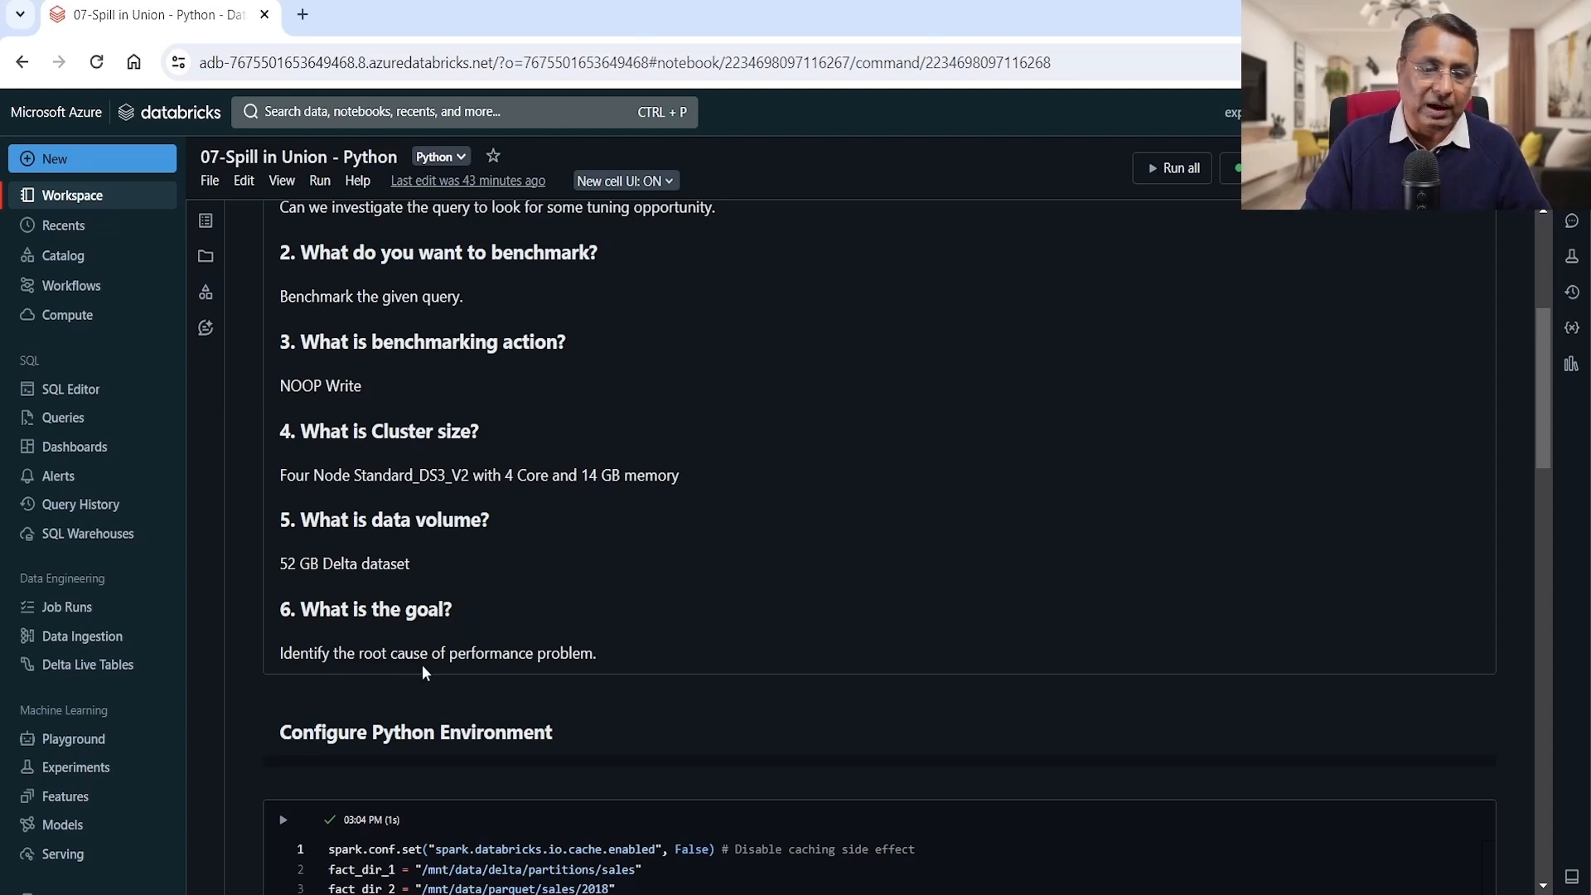
mouse_move(720, 555)
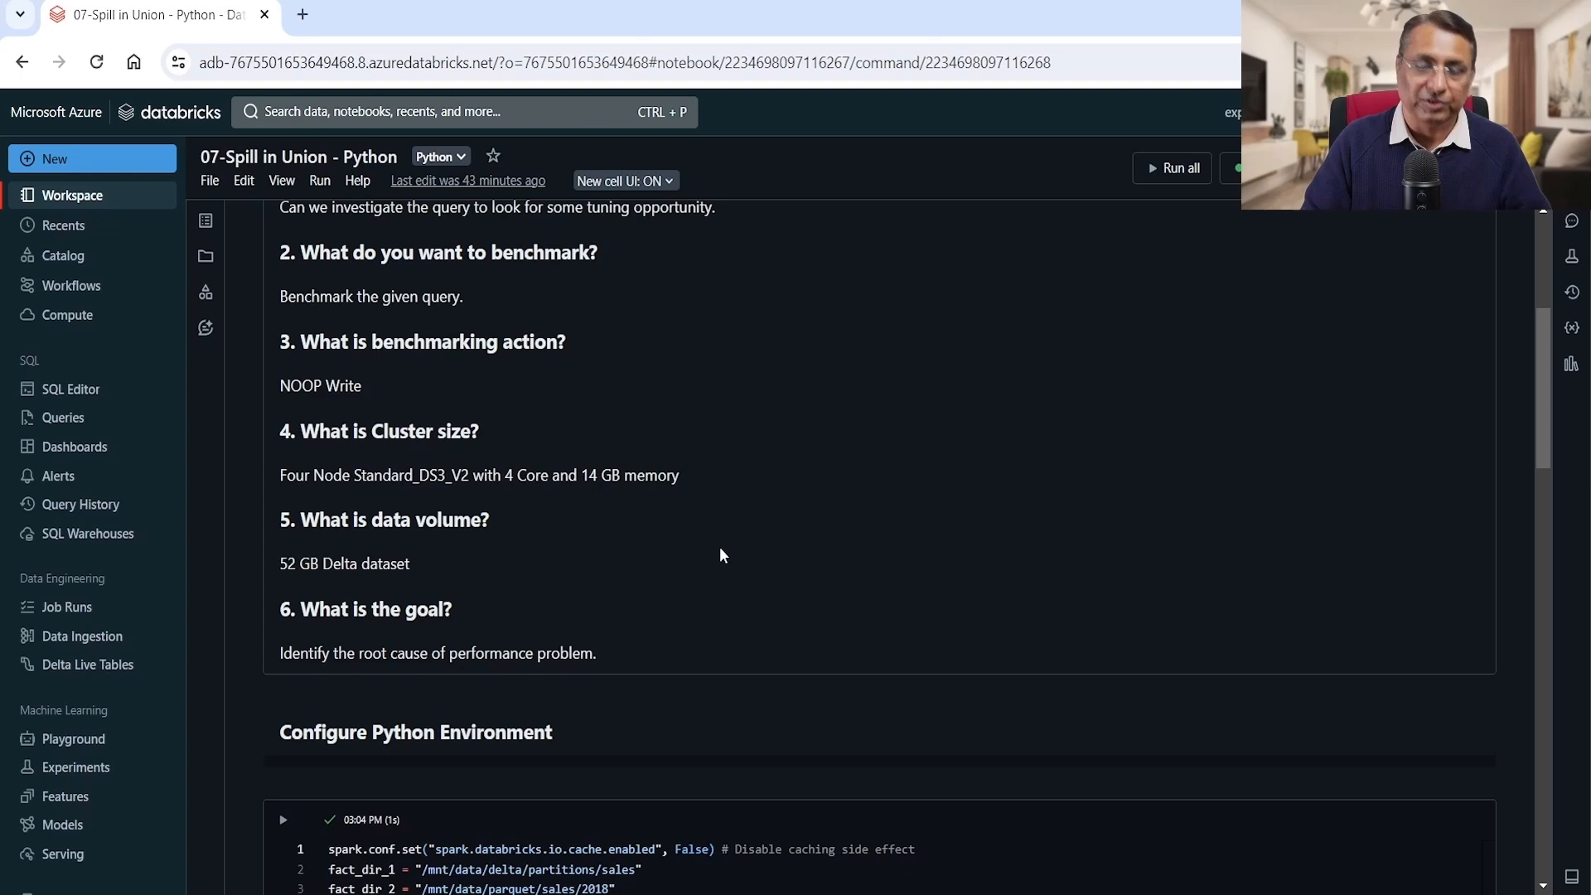